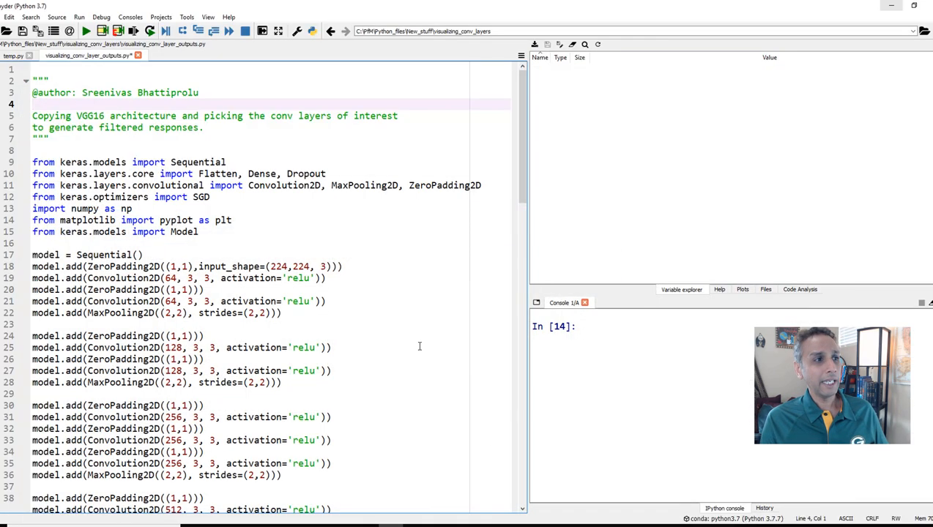
Step: Run the import lines with F9, then select the VGG16 model-building block to run its summary
left_click(32, 103)
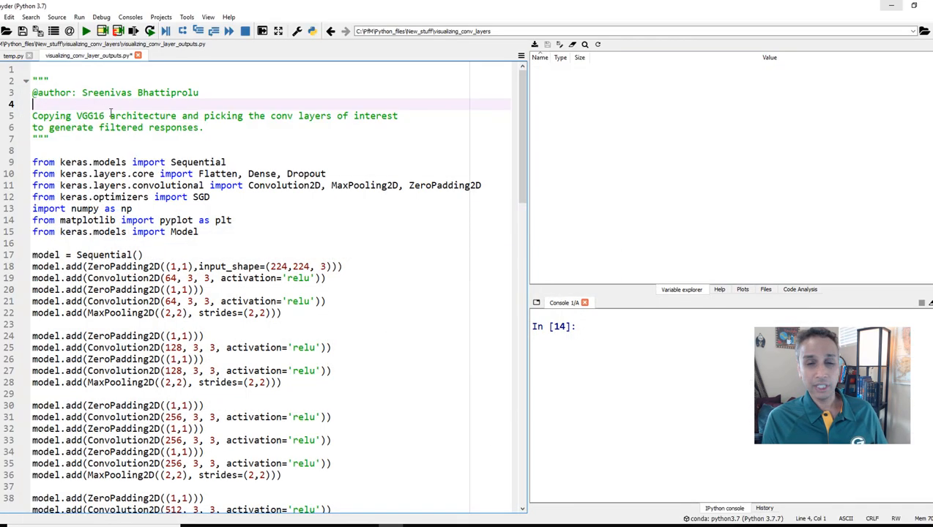
scroll("down", 3)
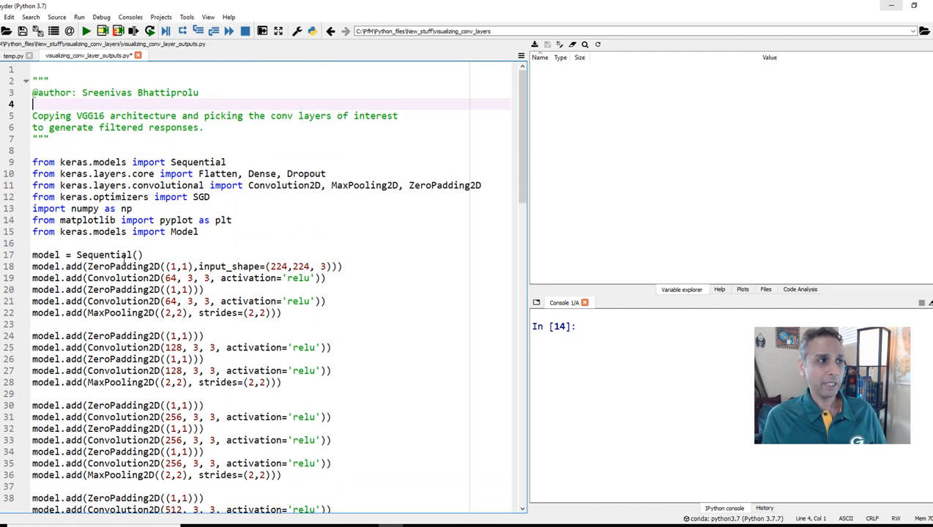
scroll("down", 3)
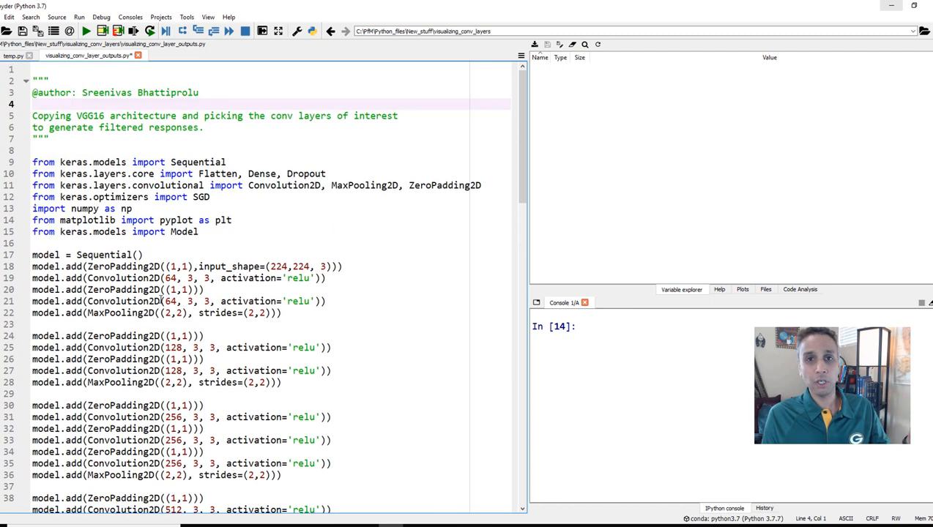
left_click_drag(32, 161, 209, 196)
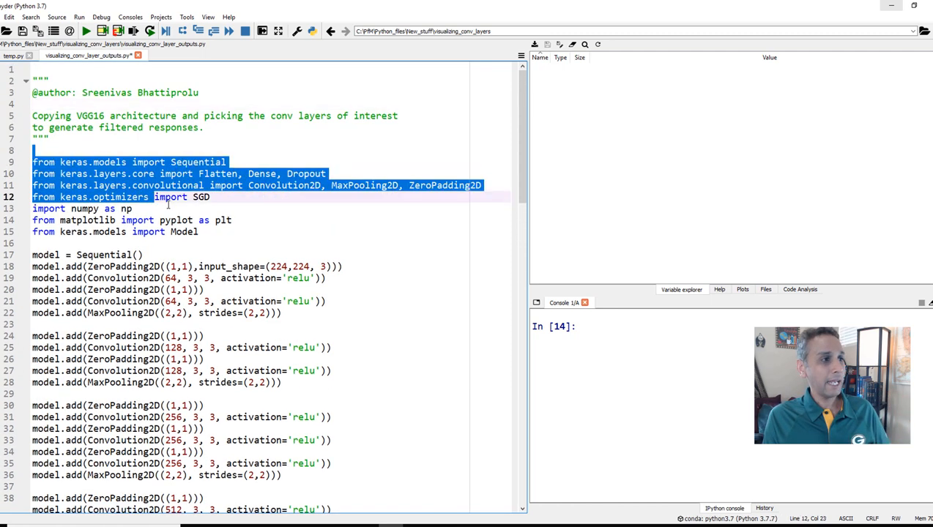
key("F9")
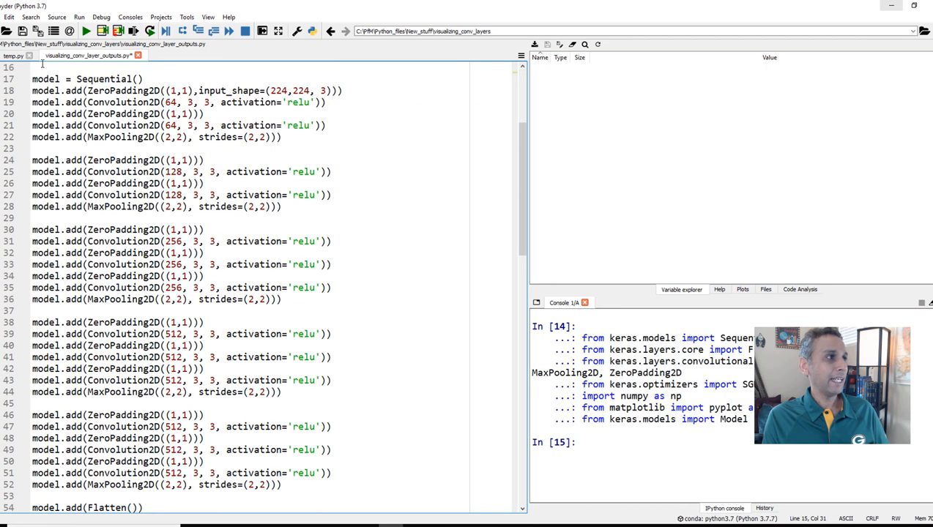
left_click_drag(32, 79, 114, 334)
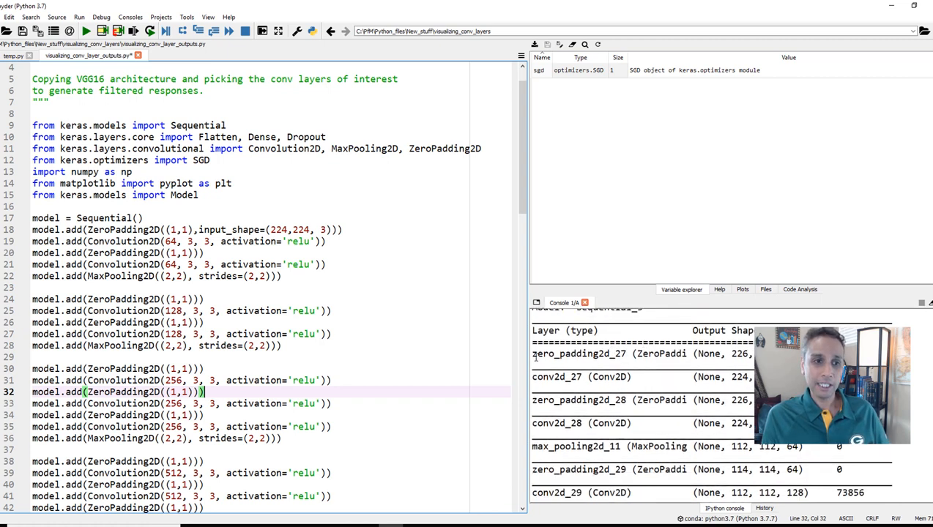
Step: Highlight the conv2d layer name in the summary and scroll to the layer = model.layers line
double_click(551, 376)
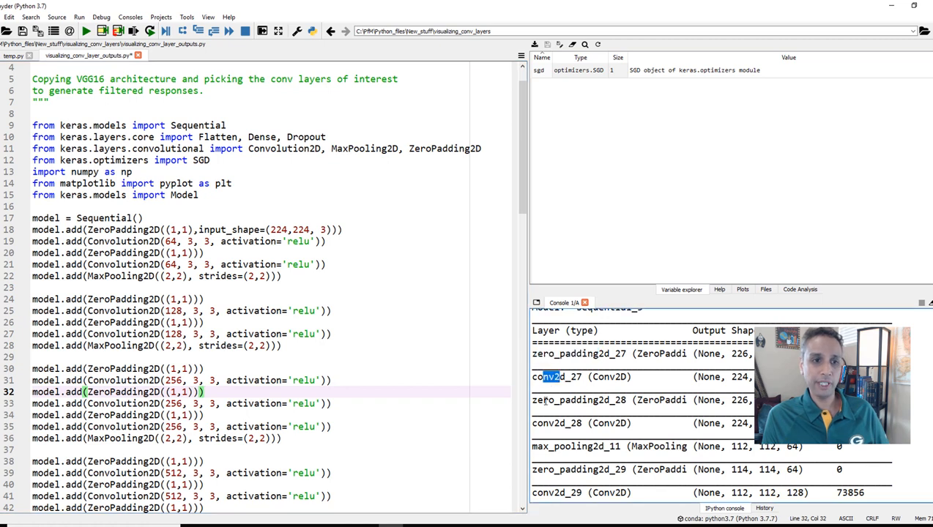
scroll("down", 3)
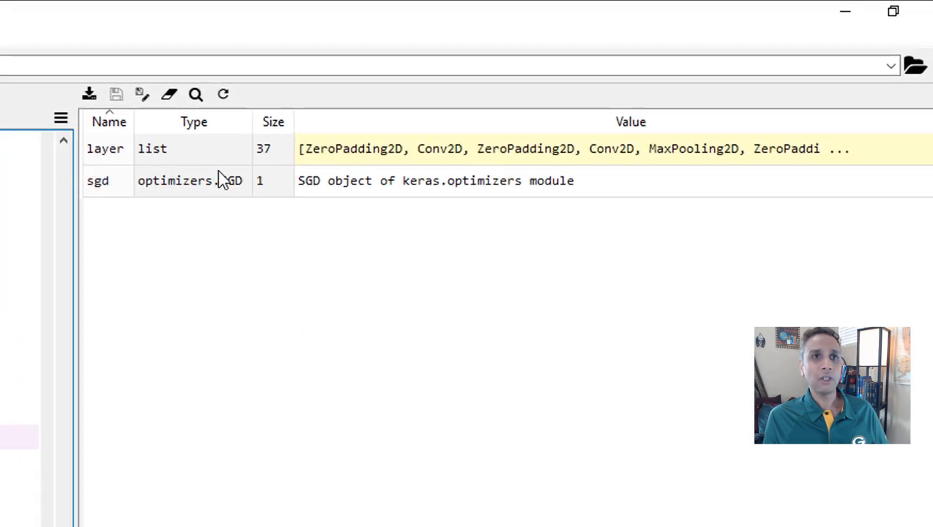
mouse_move(265, 155)
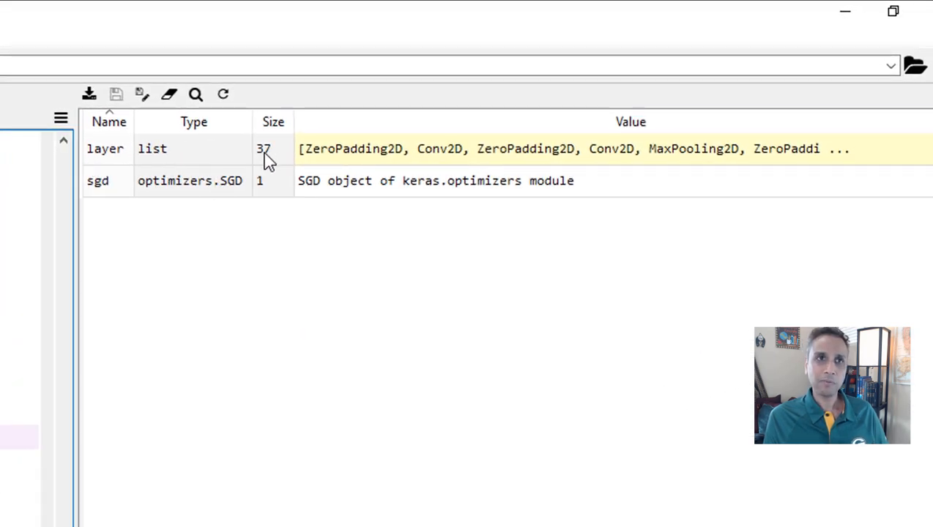
mouse_move(325, 150)
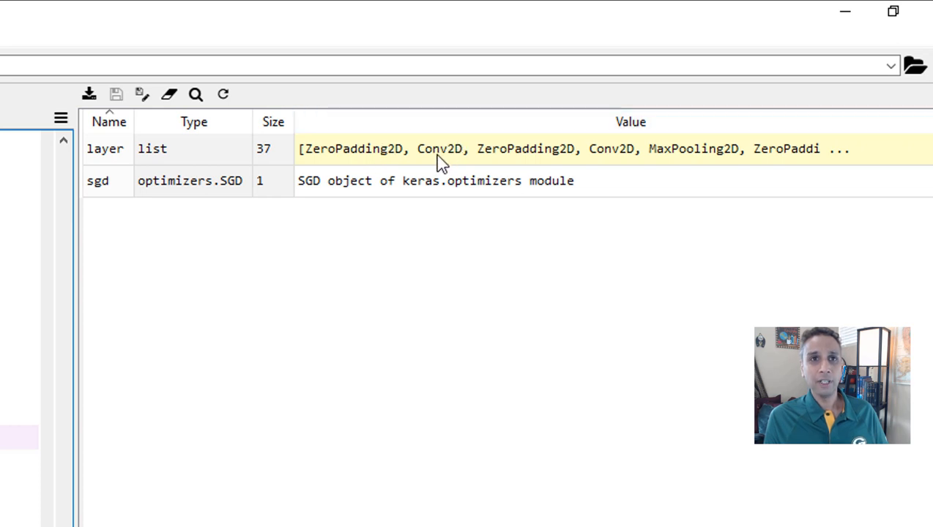
mouse_move(643, 172)
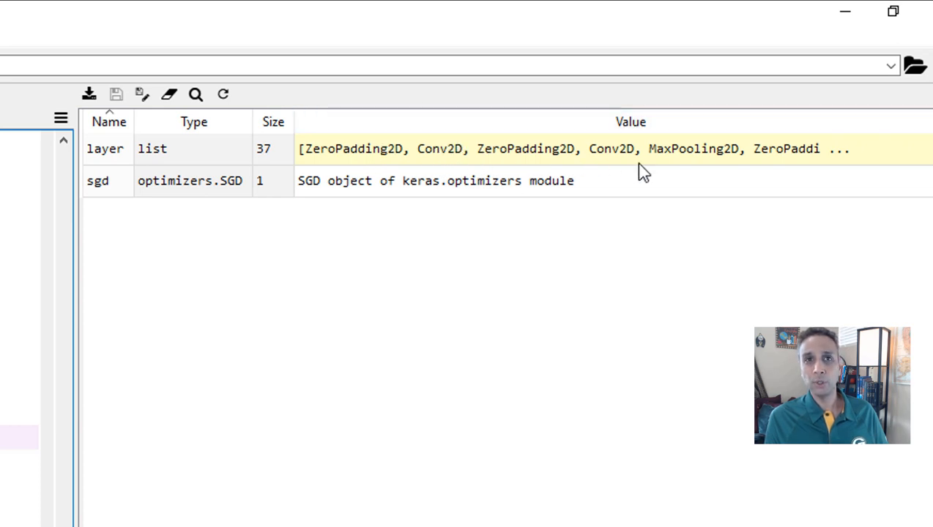
mouse_move(407, 168)
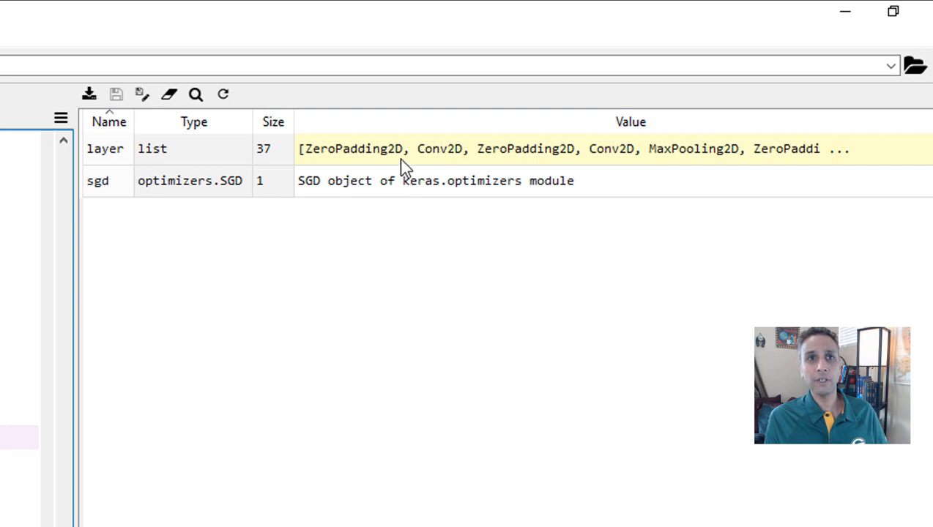
mouse_move(468, 162)
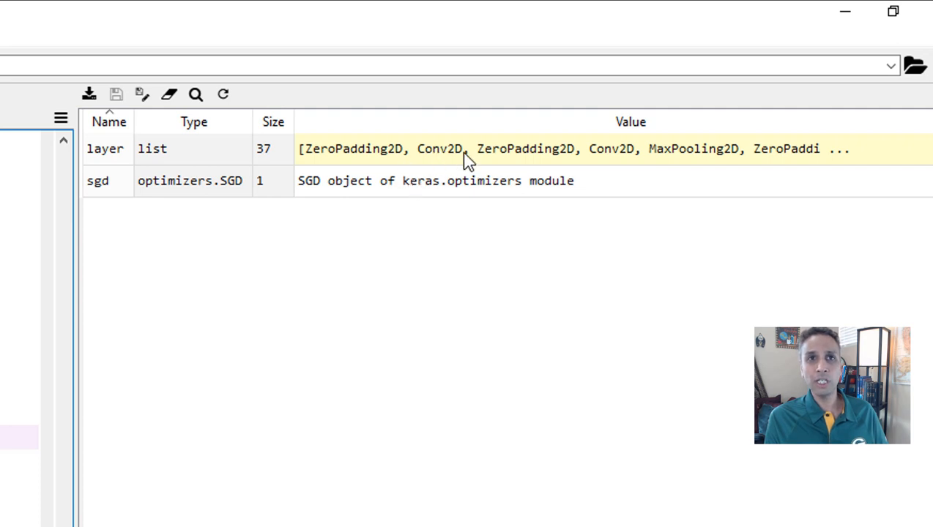
mouse_move(864, 140)
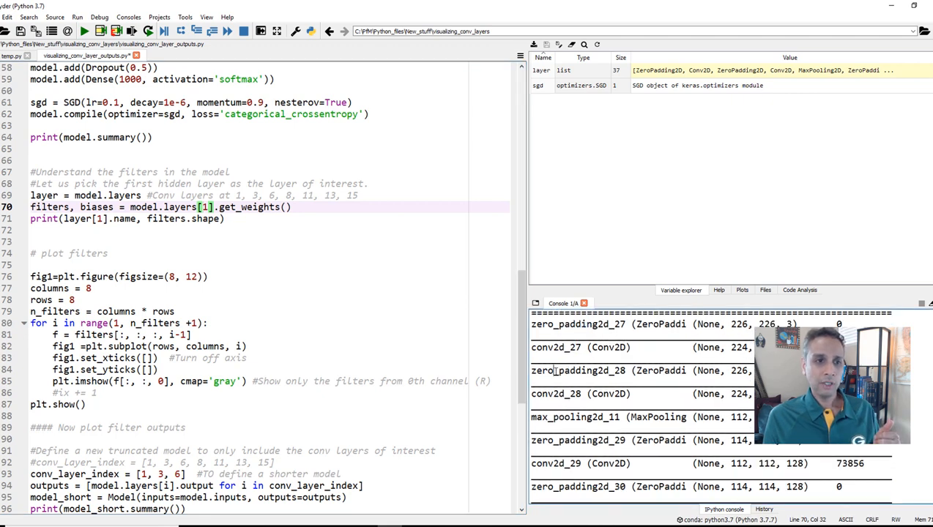
Step: Highlight layer index 1 and conv2d_29's 128 filters, then scroll to the filter-extraction lines
double_click(558, 393)
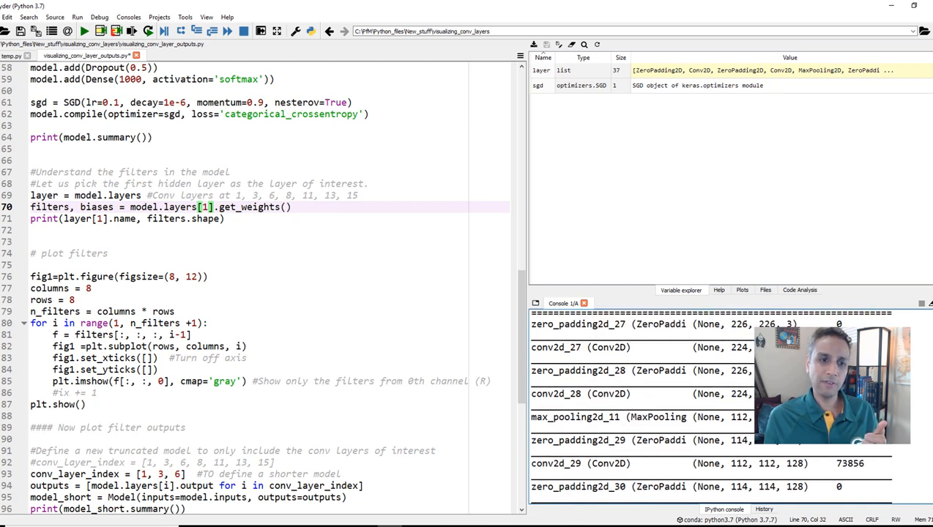
double_click(794, 463)
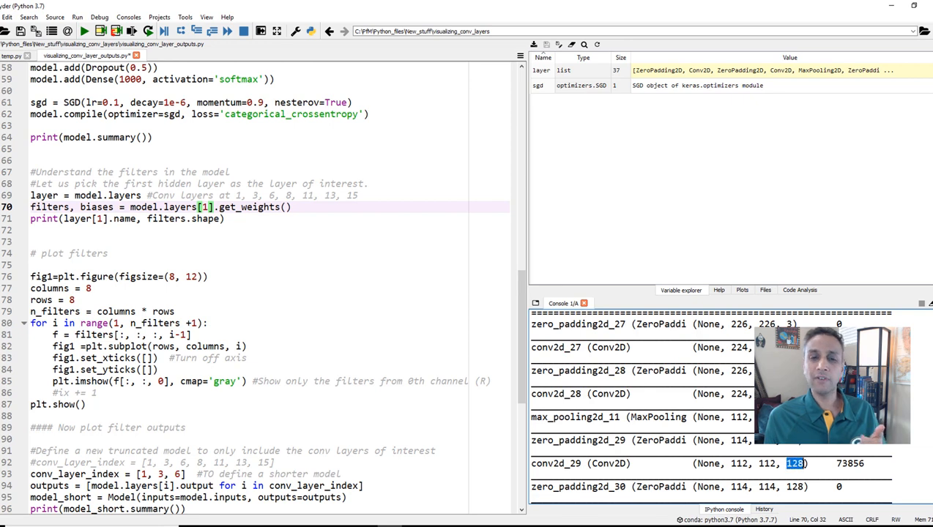
scroll("down", 3)
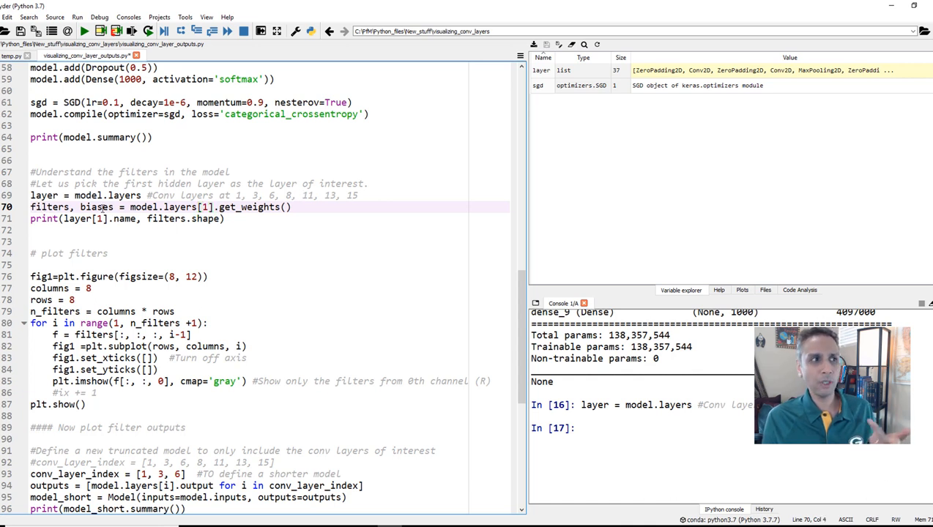
double_click(48, 208)
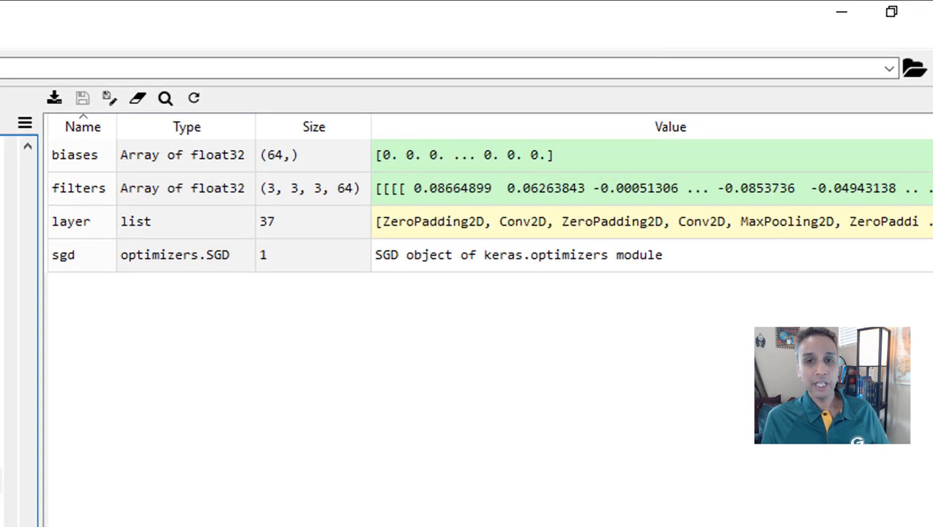
mouse_move(355, 199)
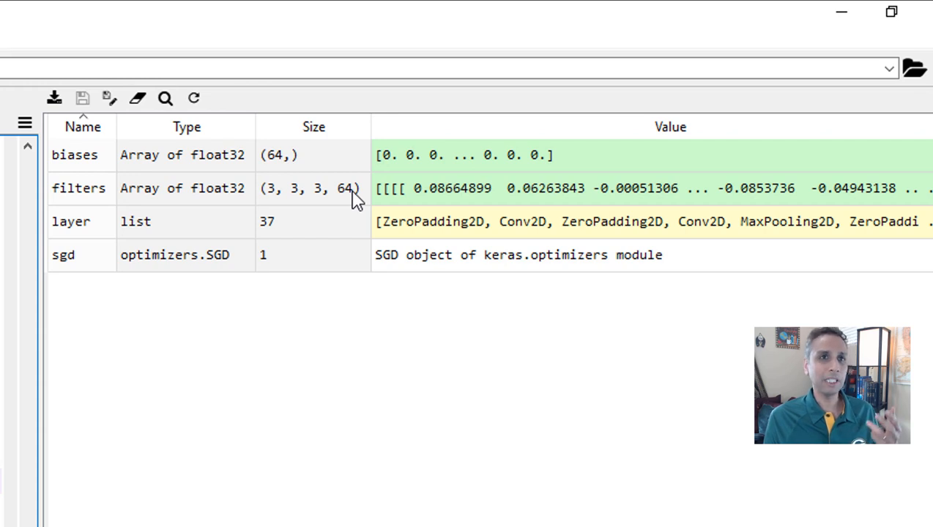
mouse_move(319, 202)
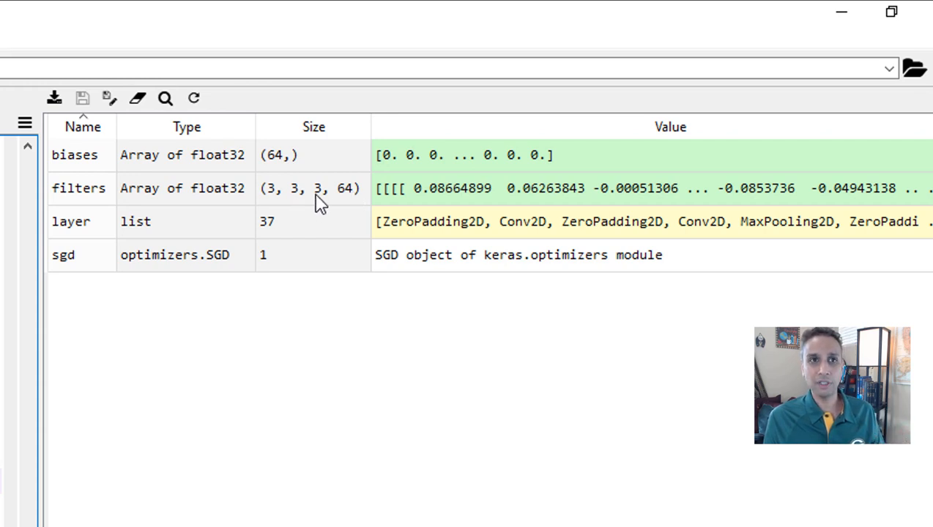
mouse_move(327, 205)
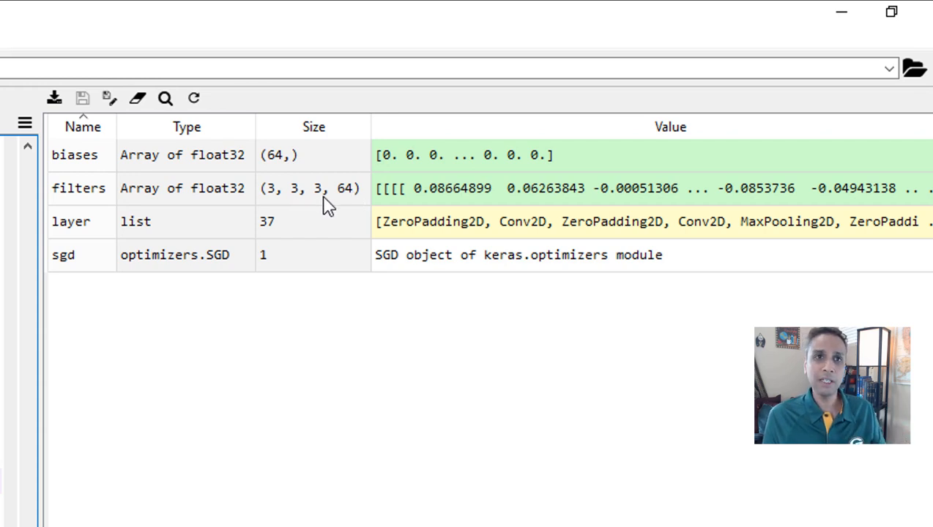
mouse_move(348, 203)
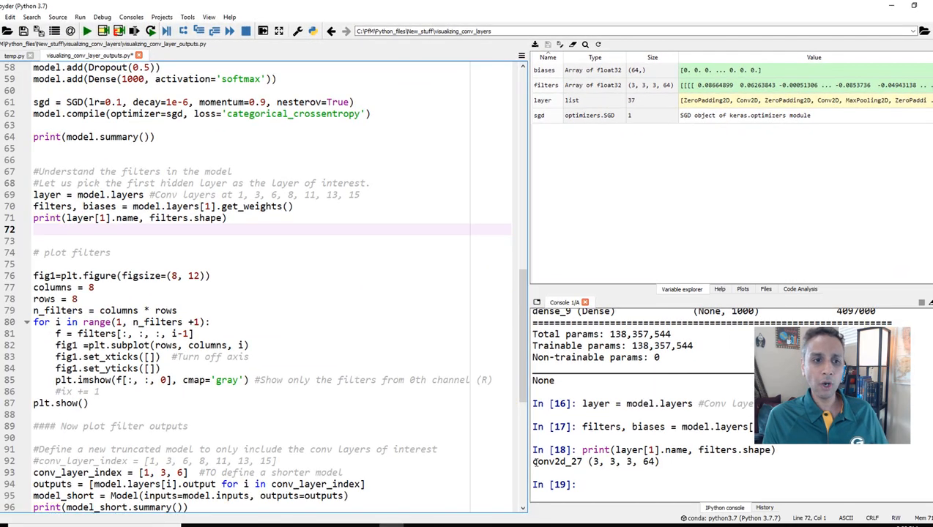
double_click(556, 462)
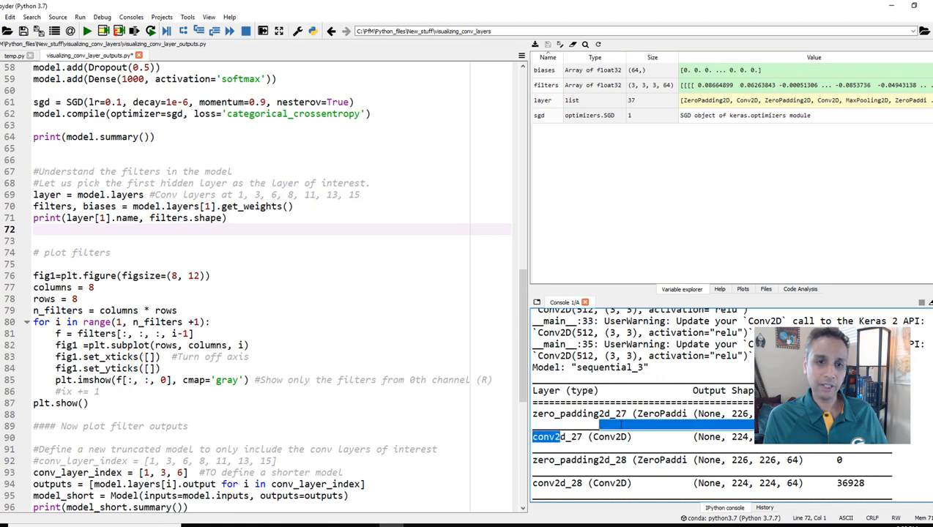
scroll("down", 3)
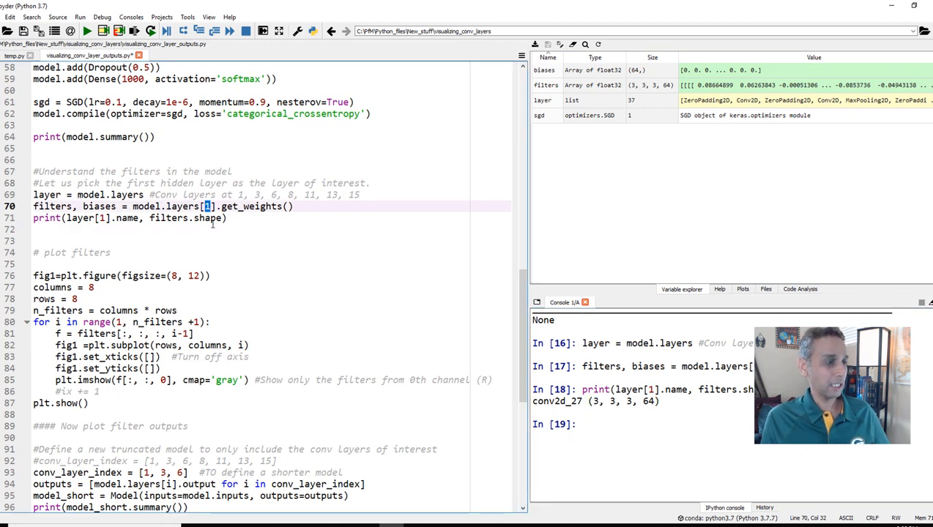
Step: Change the get_weights layer index from 1 to 6 for 3×3×64×128 filters
type("6")
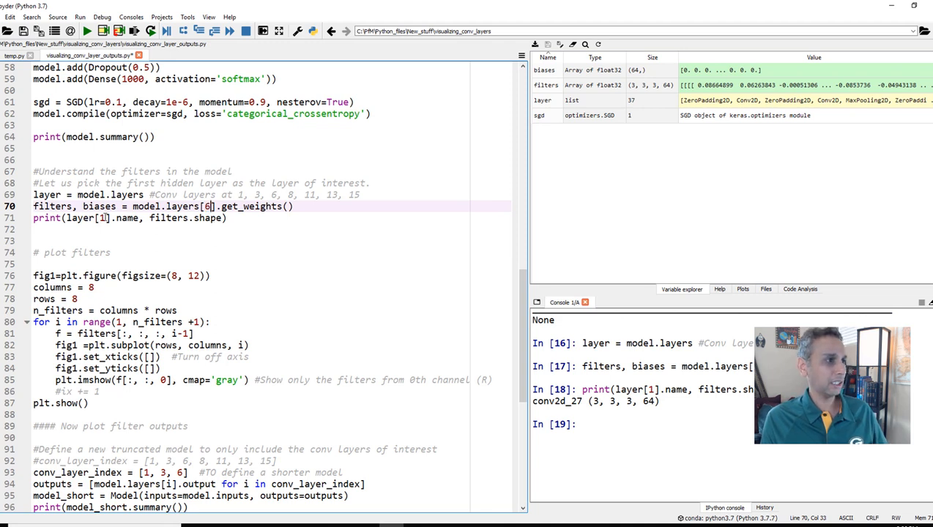
type("6")
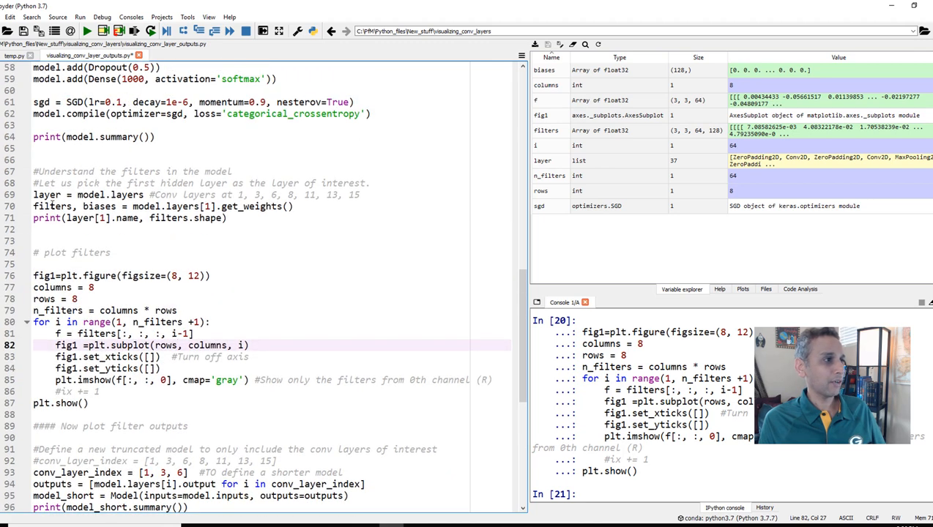
Step: Select the plot-filters block that draws the 8 by 8 grid of filter images
double_click(52, 205)
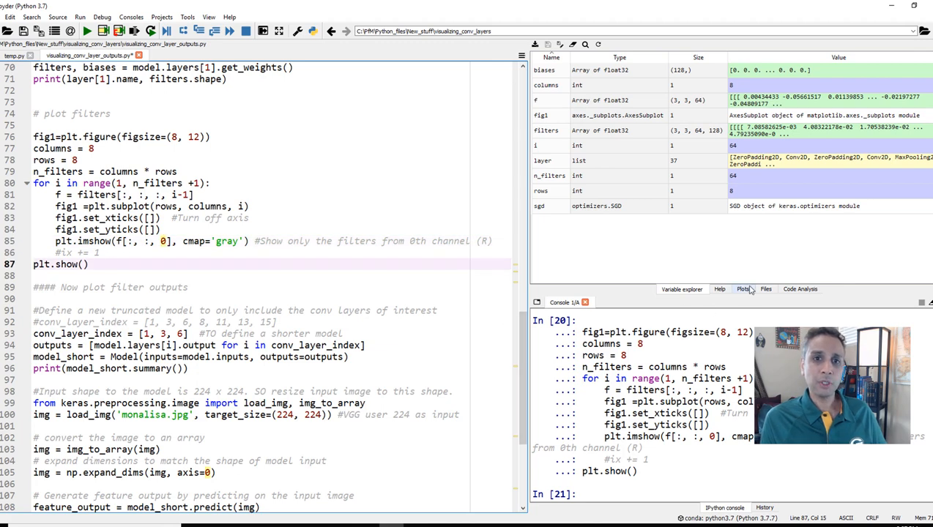
Step: Show the 8-by-8 grayscale filter grid in the Plots pane
left_click(743, 289)
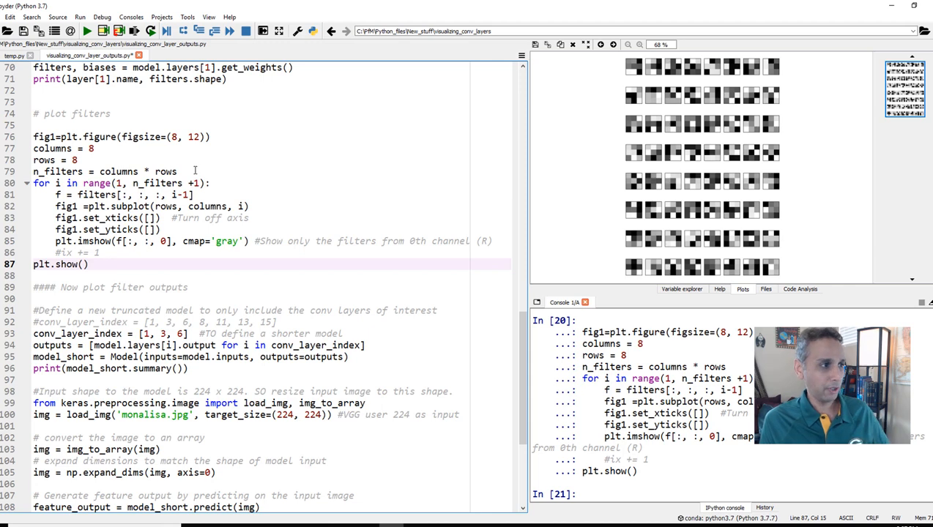
scroll("down", 3)
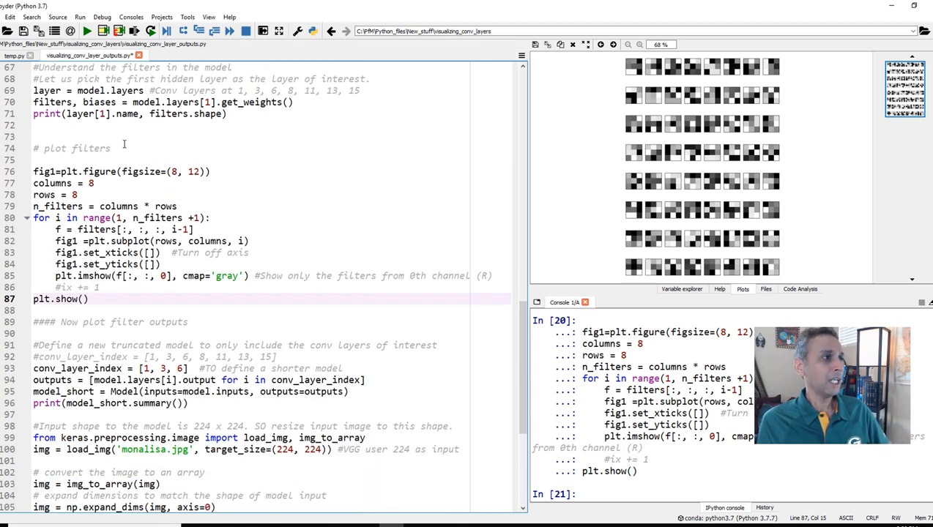
Step: Scroll to the conv_layer_index [1, 3, 6], outputs and model_short lines
scroll("down", 3)
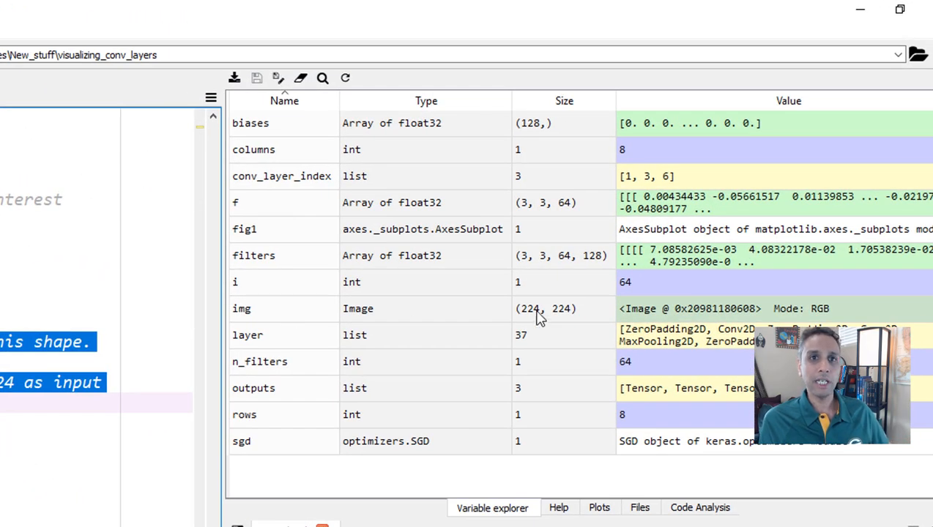
mouse_move(564, 319)
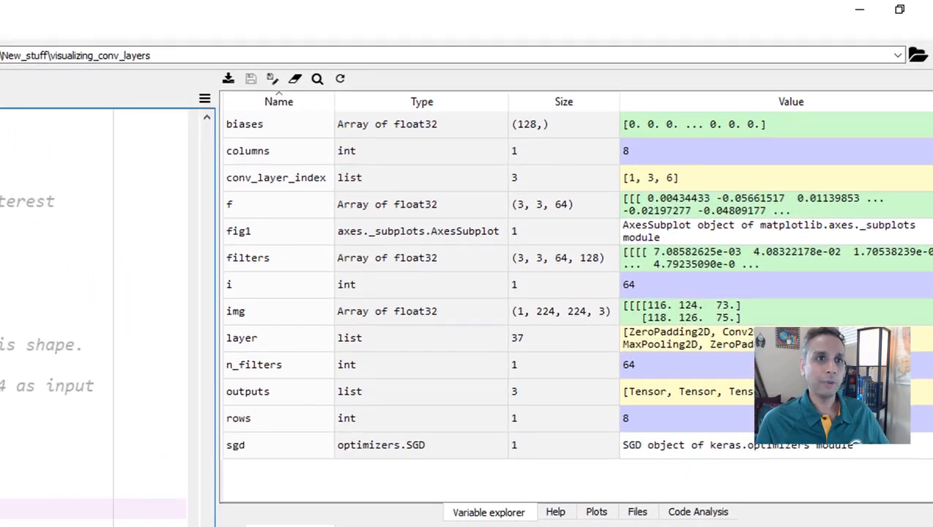
mouse_move(549, 322)
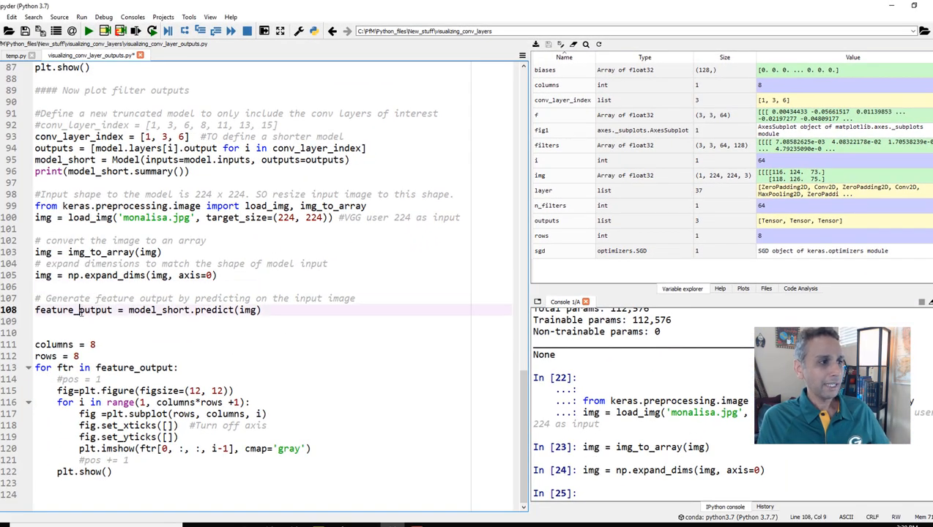
Step: Highlight feature_output from model_short.predict(img) to point out its uses in the script
double_click(73, 311)
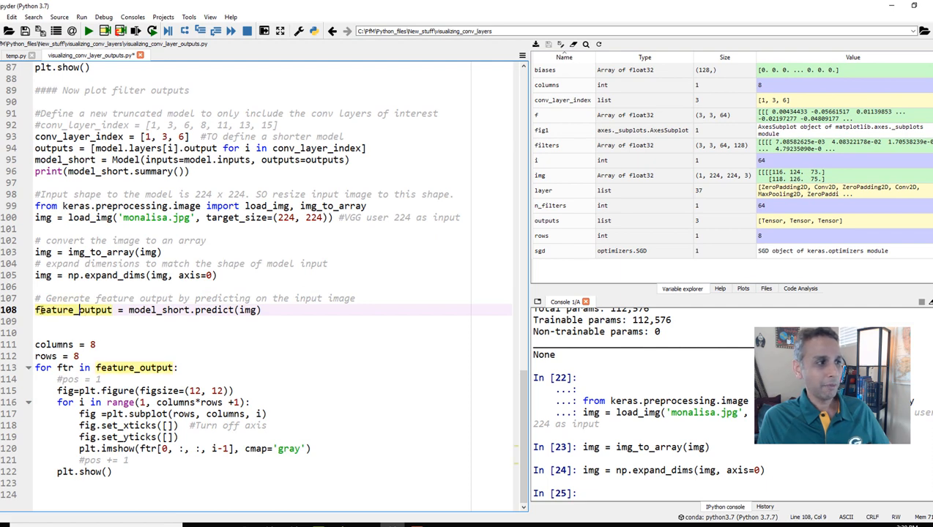
double_click(73, 311)
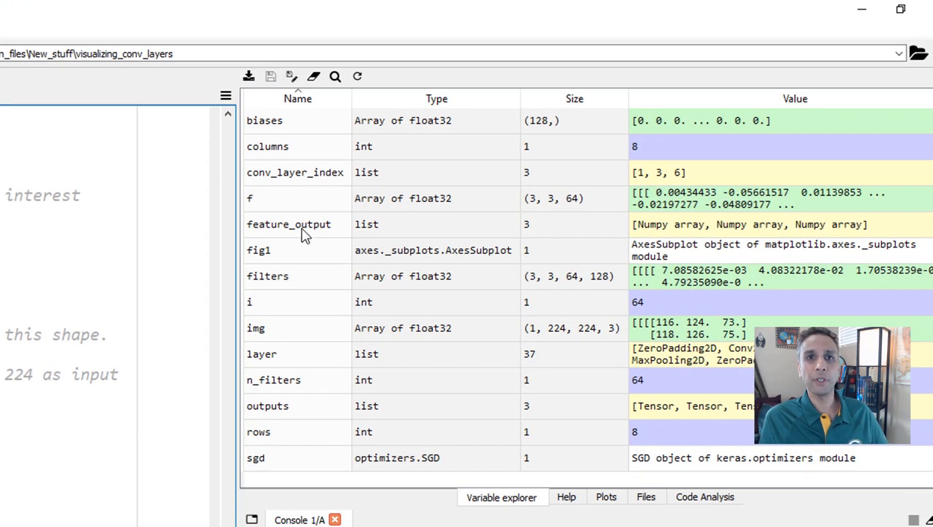
mouse_move(374, 232)
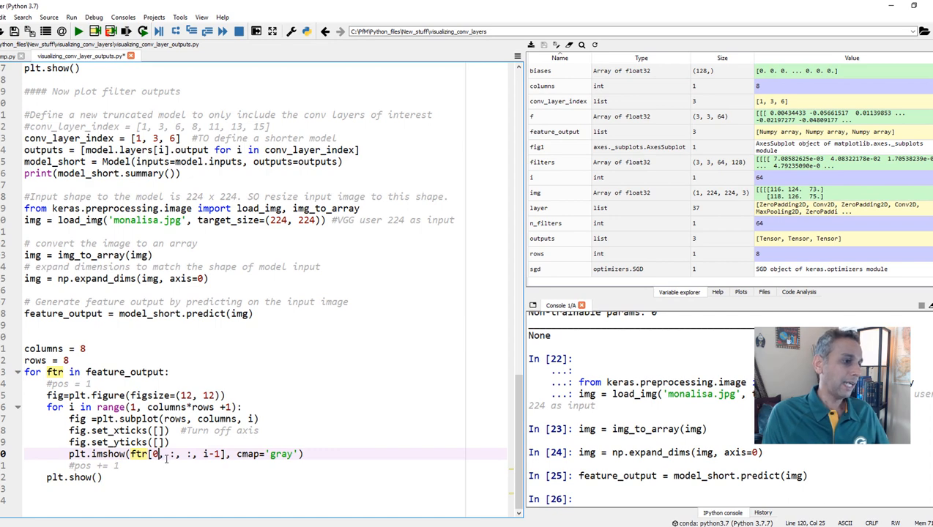
Step: Select the loop plotting each channel as ftr[0, :, :, i-1] with cmap='gray'
left_click_drag(23, 348, 117, 466)
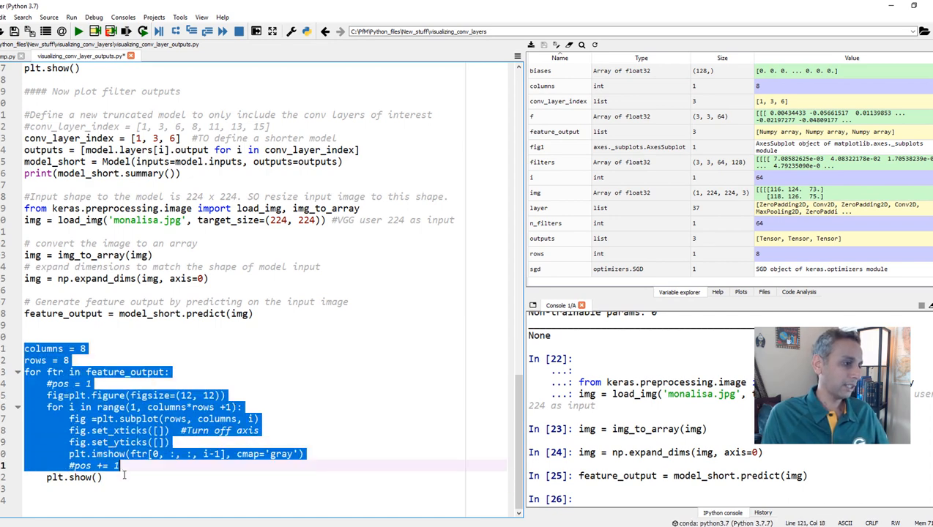